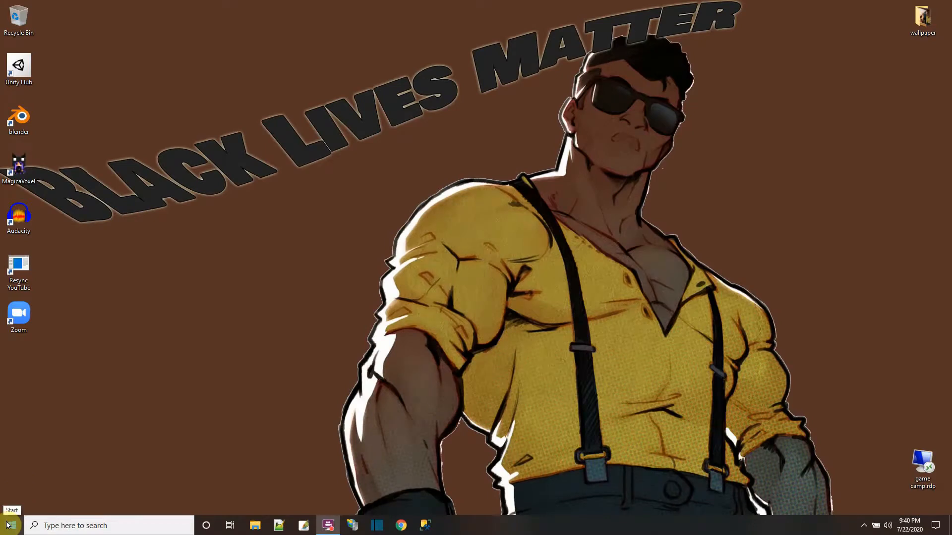
Open the Start menu and scroll the app list down to the Visual Studio entries.
{"action": "left_click", "coordinate": [9, 525]}
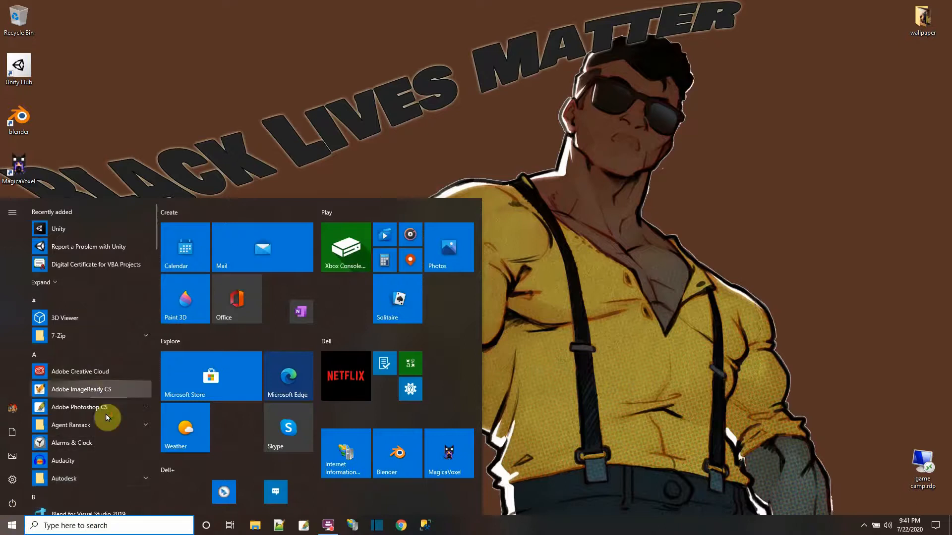
{"action": "scroll", "scroll_direction": "down", "scroll_amount": 3}
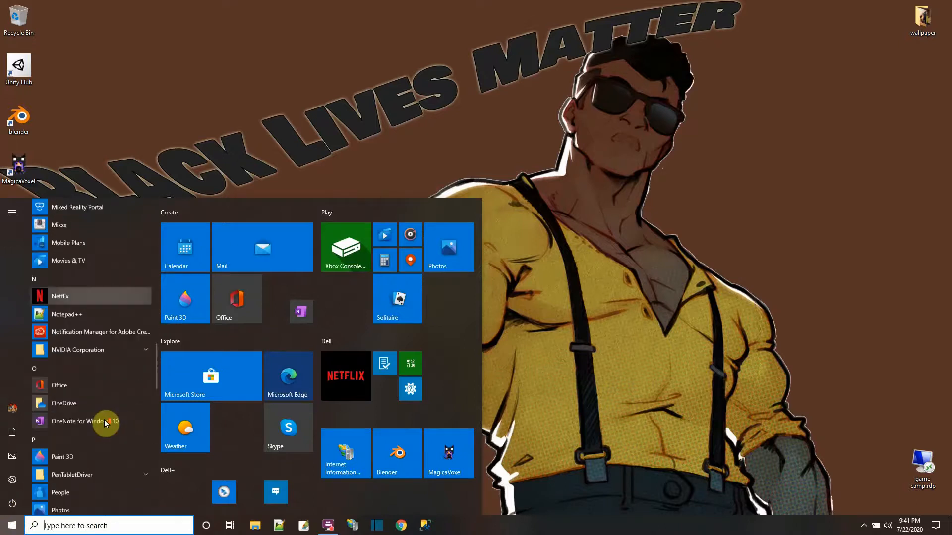
{"action": "scroll", "scroll_direction": "down", "scroll_amount": 3}
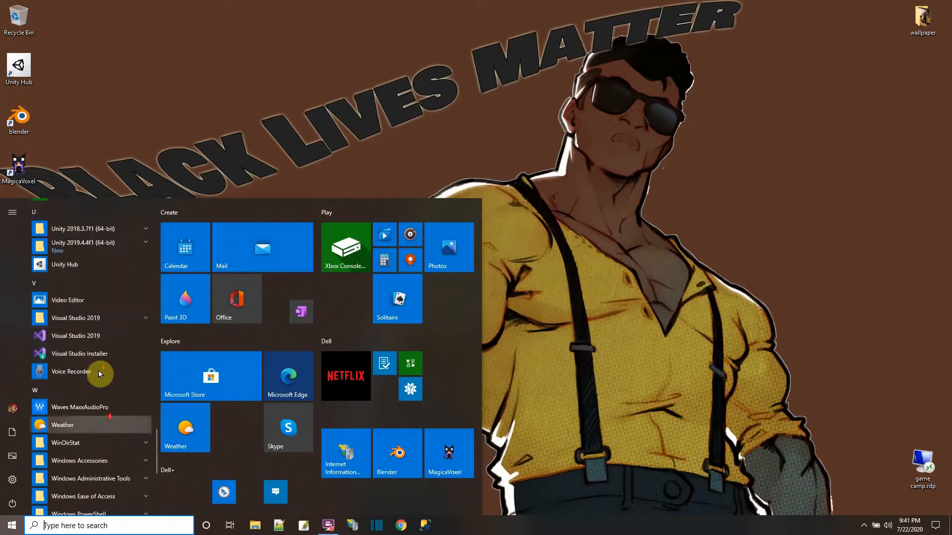
{"action": "mouse_move", "coordinate": [80, 358]}
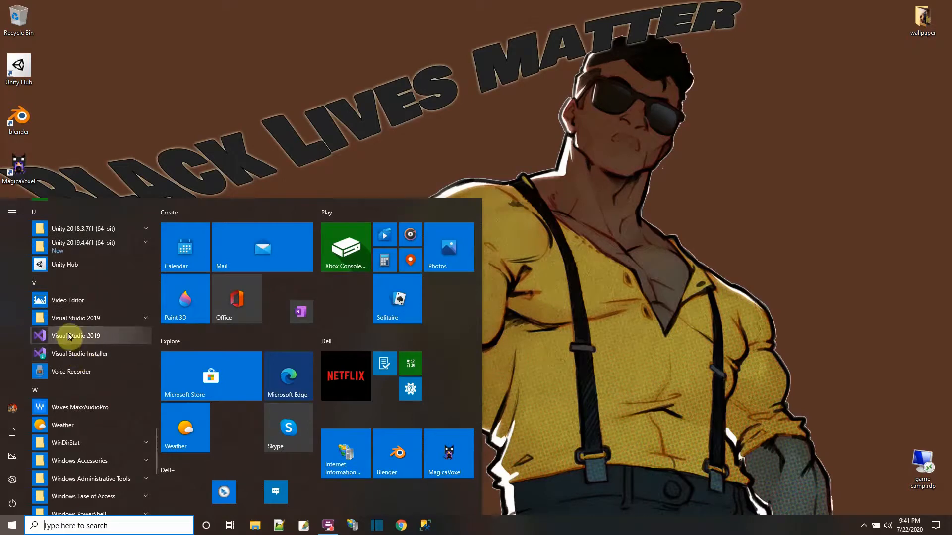
{"action": "mouse_move", "coordinate": [71, 354]}
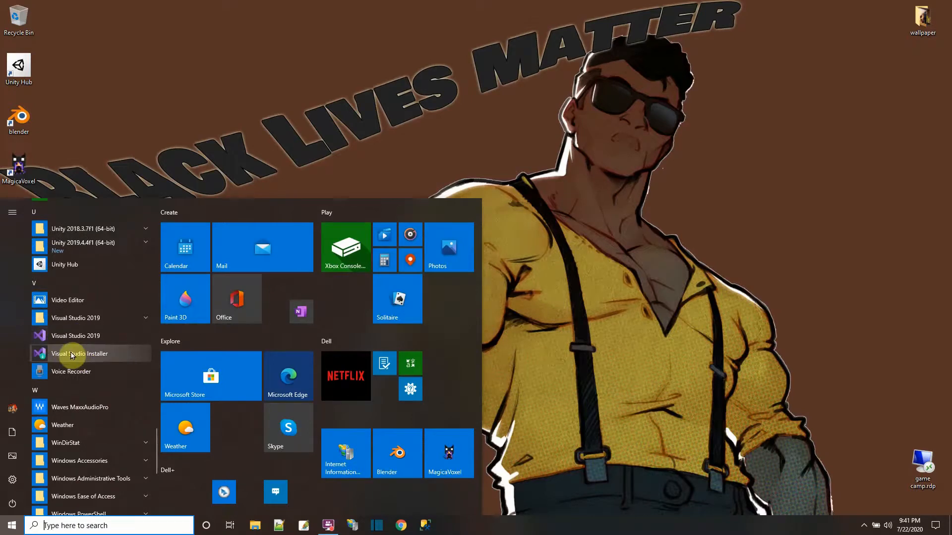
{"action": "mouse_move", "coordinate": [82, 354]}
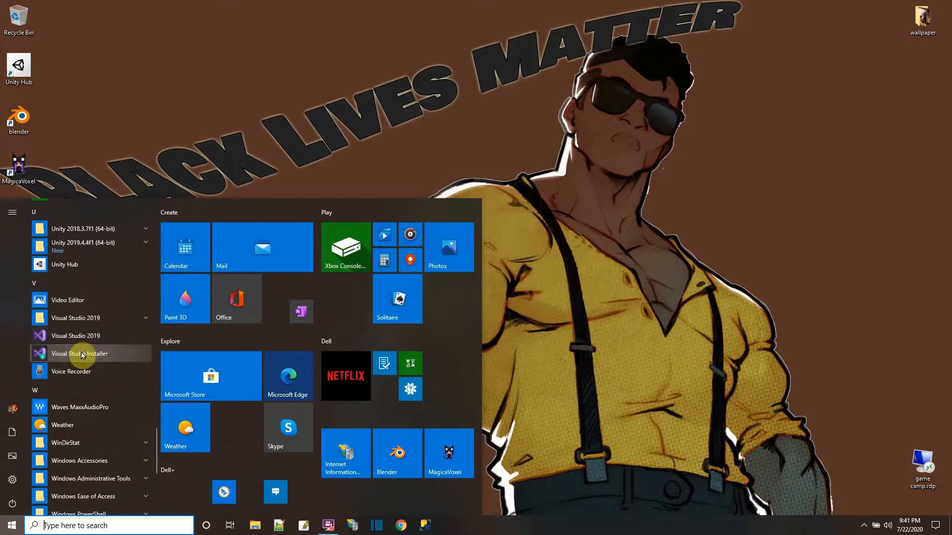
Launch Visual Studio Installer to list the installed Visual Studio Community 2019 16.6.5.
{"action": "left_click", "coordinate": [11, 525]}
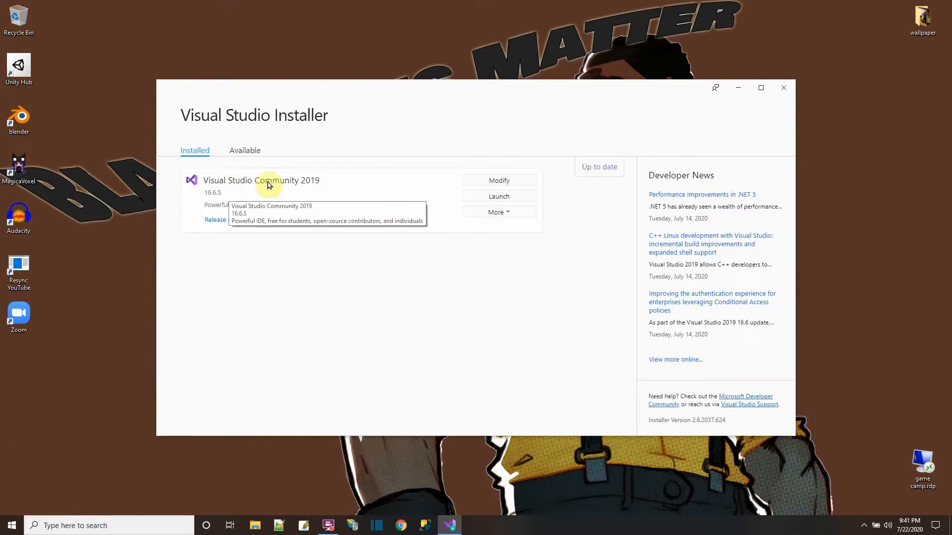
{"action": "mouse_move", "coordinate": [352, 244]}
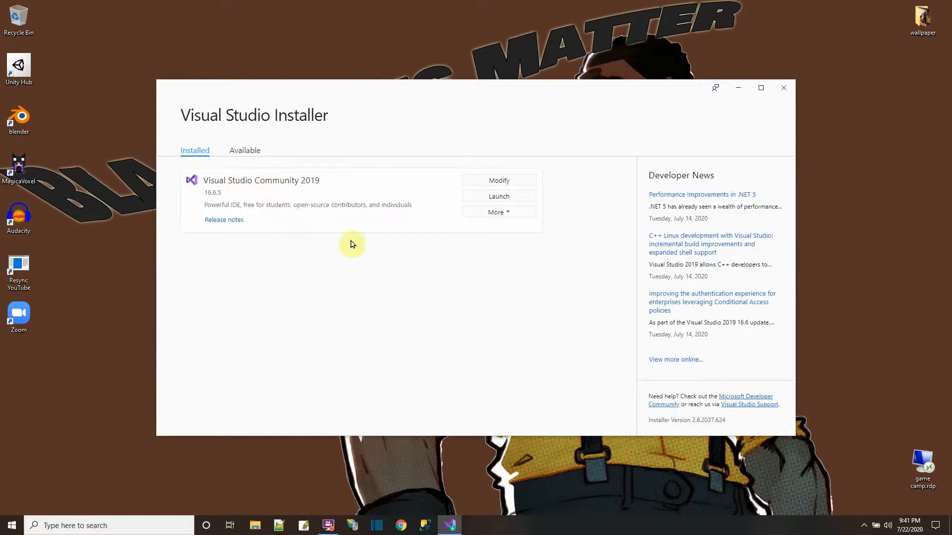
{"action": "mouse_move", "coordinate": [257, 186]}
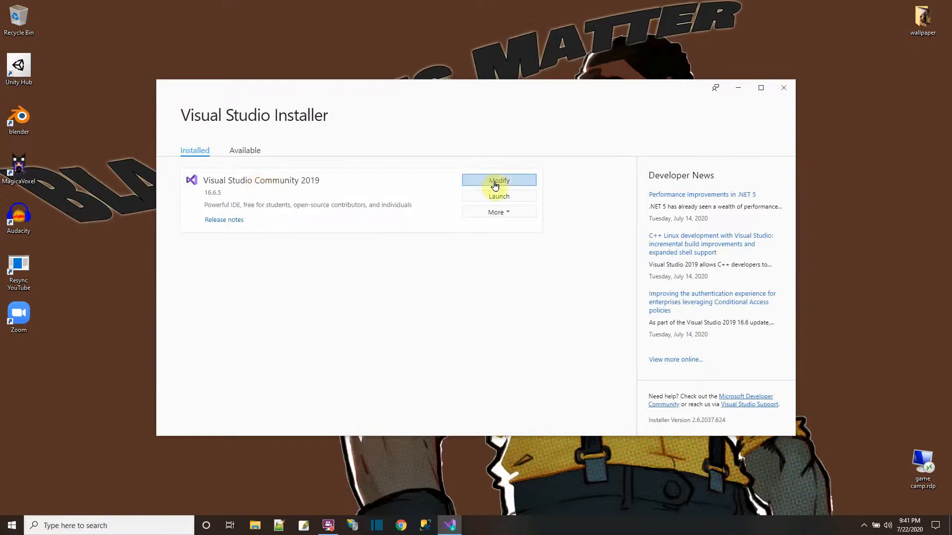
Modify Community 2019, confirm Game development with Unity is ticked, then close the installer.
{"action": "left_click", "coordinate": [498, 180]}
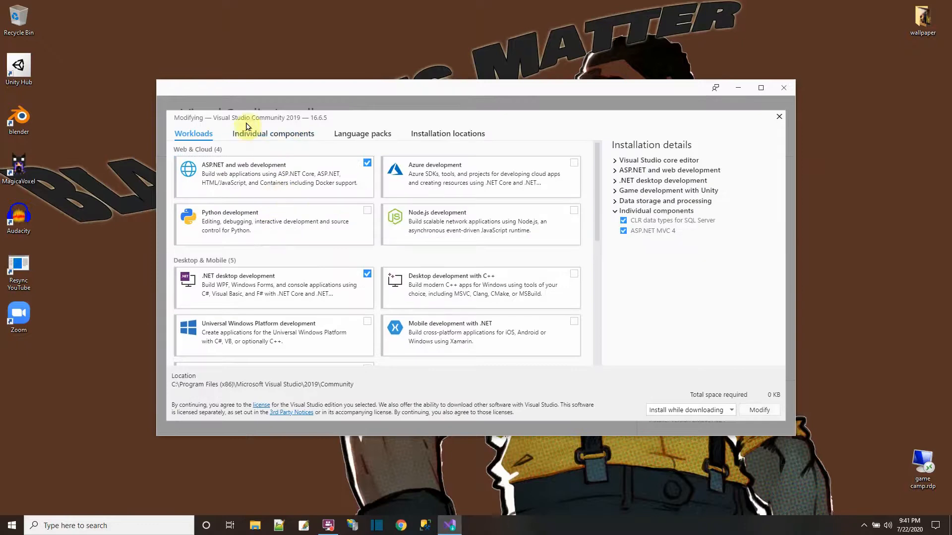
{"action": "mouse_move", "coordinate": [307, 178]}
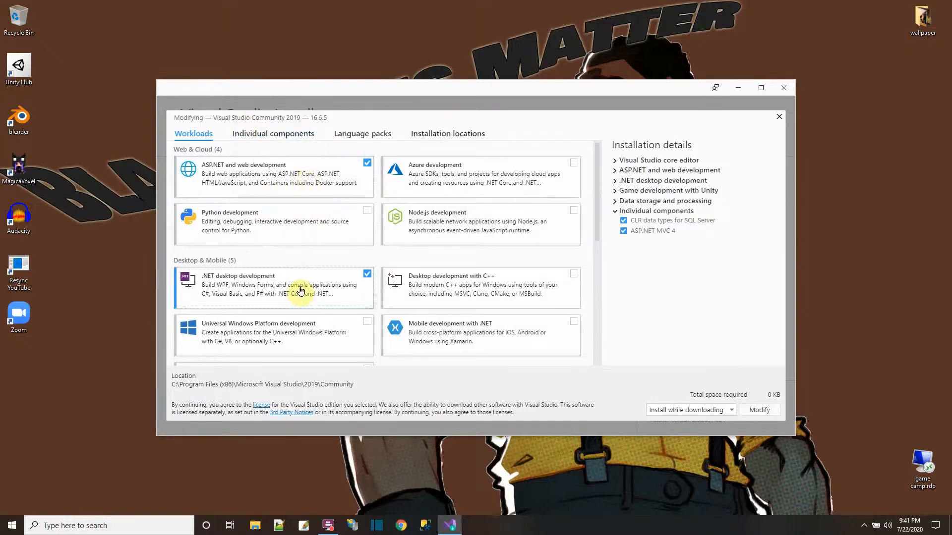
{"action": "scroll", "scroll_direction": "down", "scroll_amount": 3}
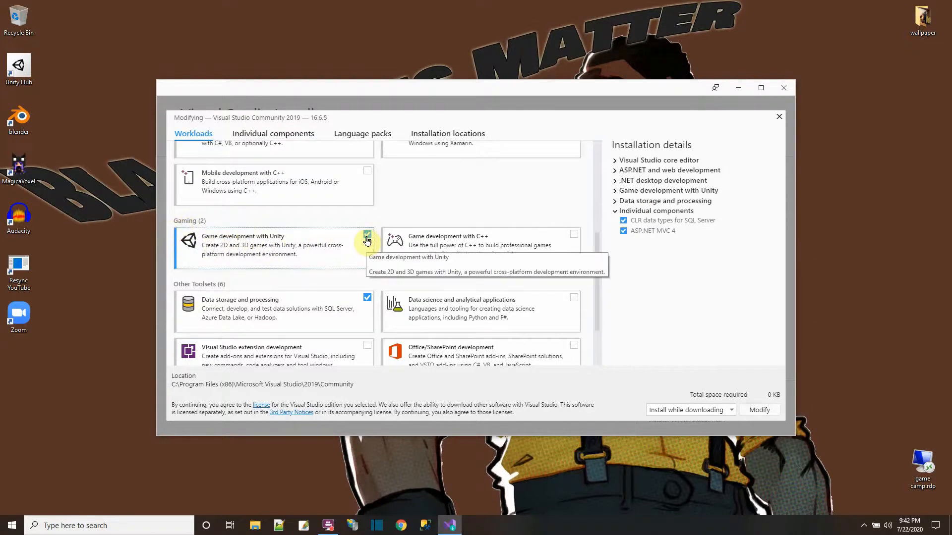
{"action": "left_click", "coordinate": [367, 236]}
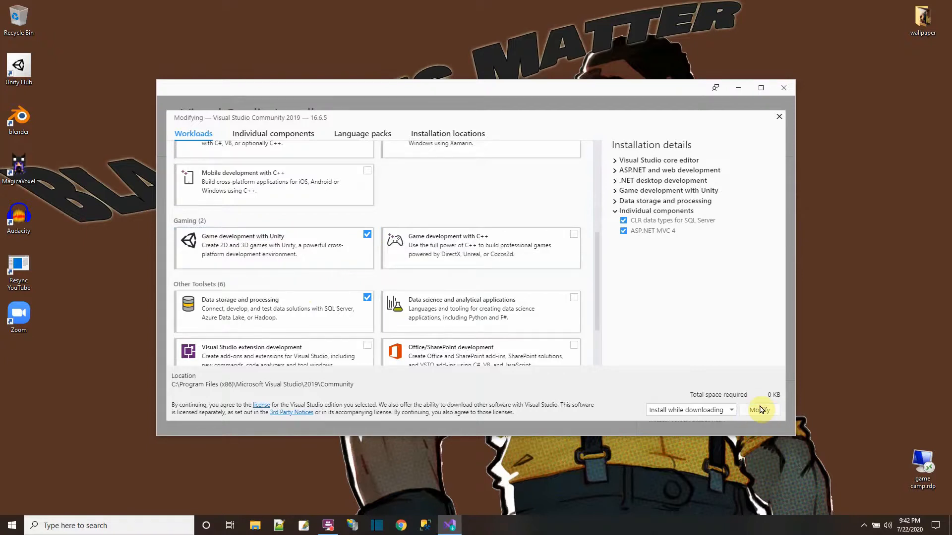
{"action": "mouse_move", "coordinate": [451, 234]}
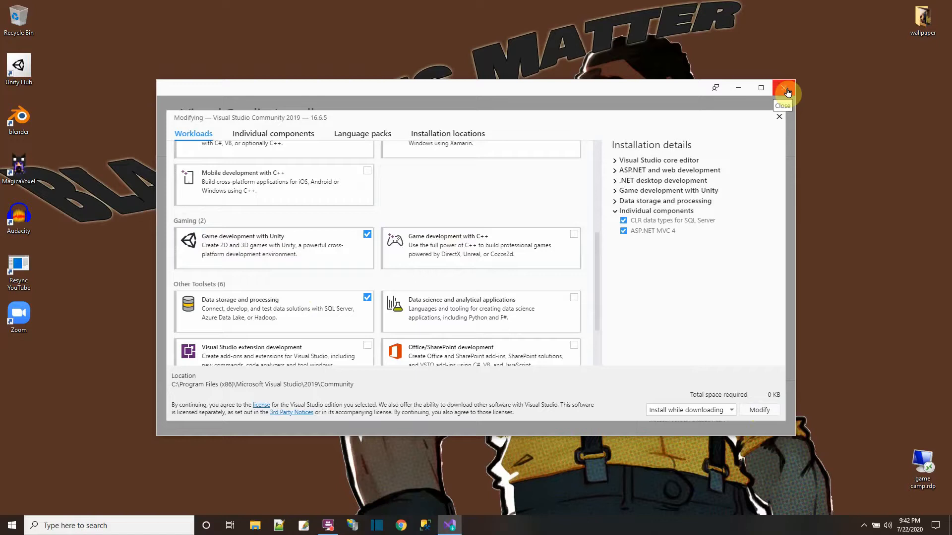
{"action": "left_click", "coordinate": [784, 88]}
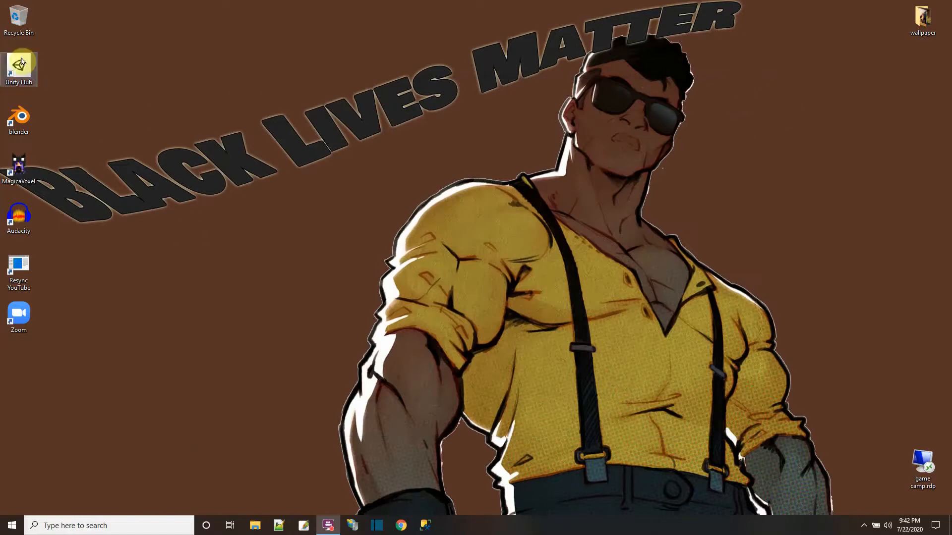
Open the CityDrive project's Demo scene from Unity Hub and show the Edit menu.
{"action": "double_click", "coordinate": [18, 67]}
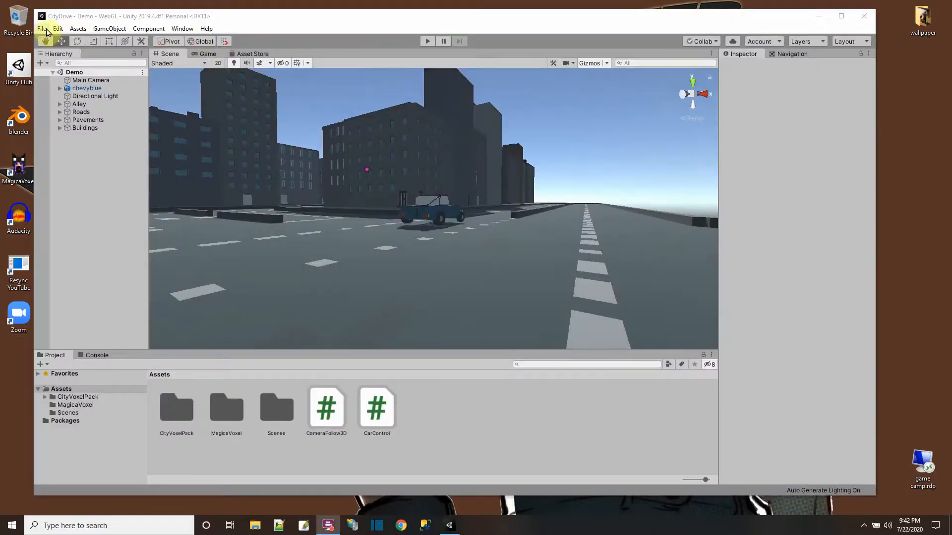
{"action": "left_click", "coordinate": [58, 29]}
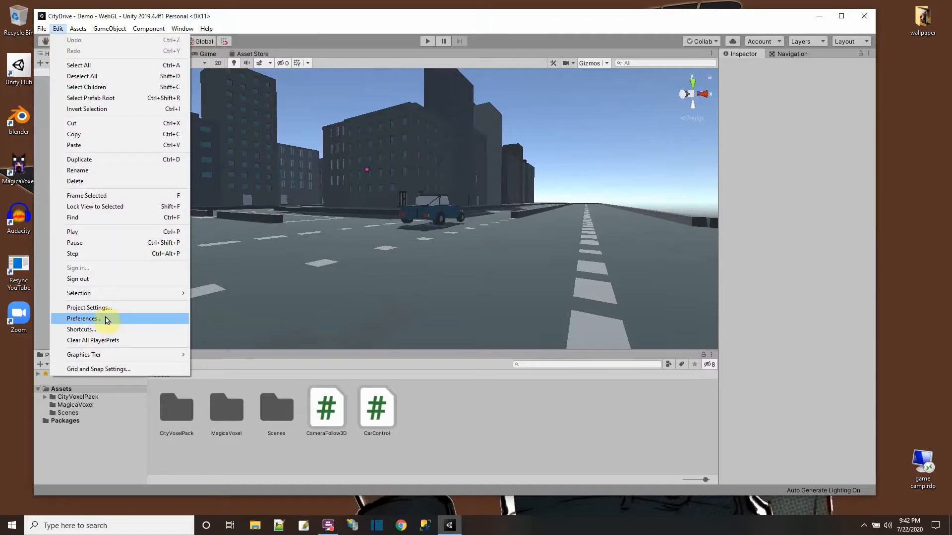
Set External Script Editor to Visual Studio 2019 (Community) in Preferences, then close them.
{"action": "left_click", "coordinate": [83, 319]}
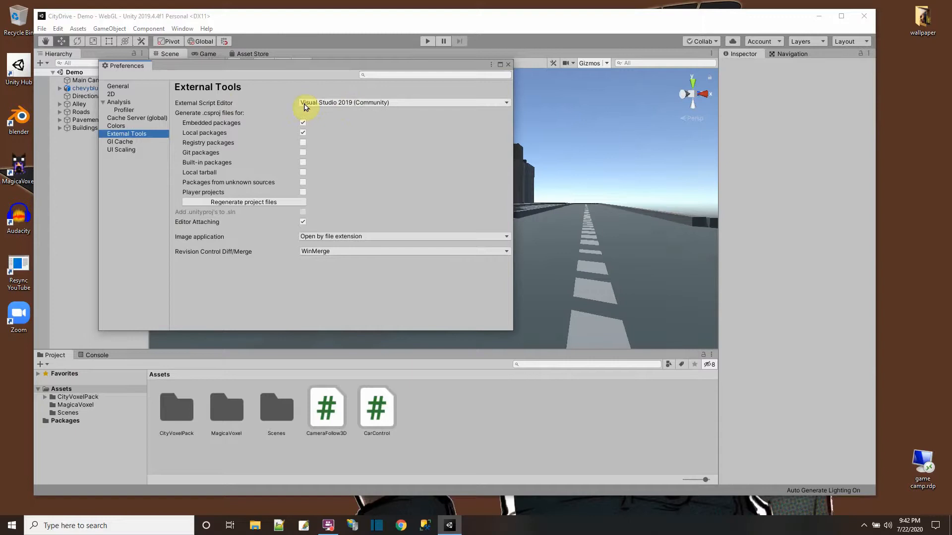
{"action": "left_click", "coordinate": [505, 102]}
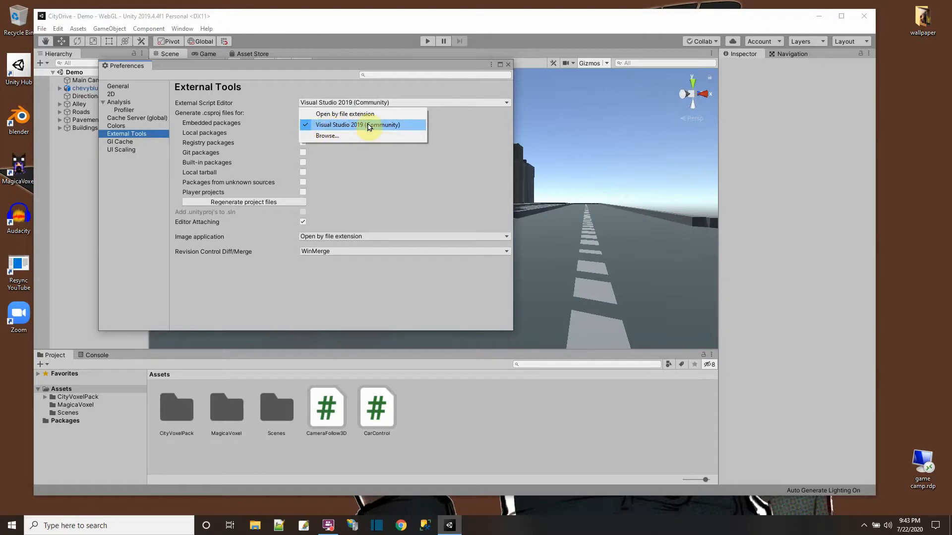
{"action": "left_click", "coordinate": [357, 124]}
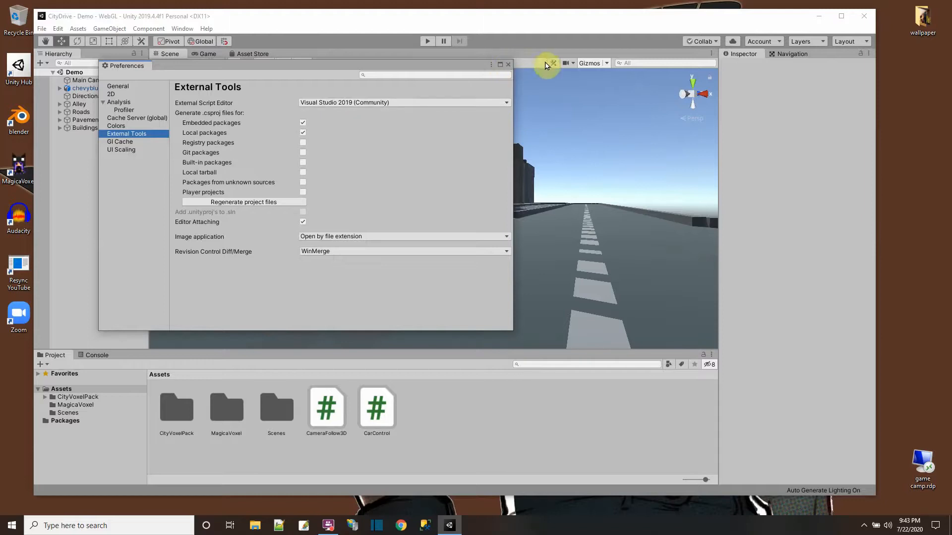
{"action": "mouse_move", "coordinate": [508, 64]}
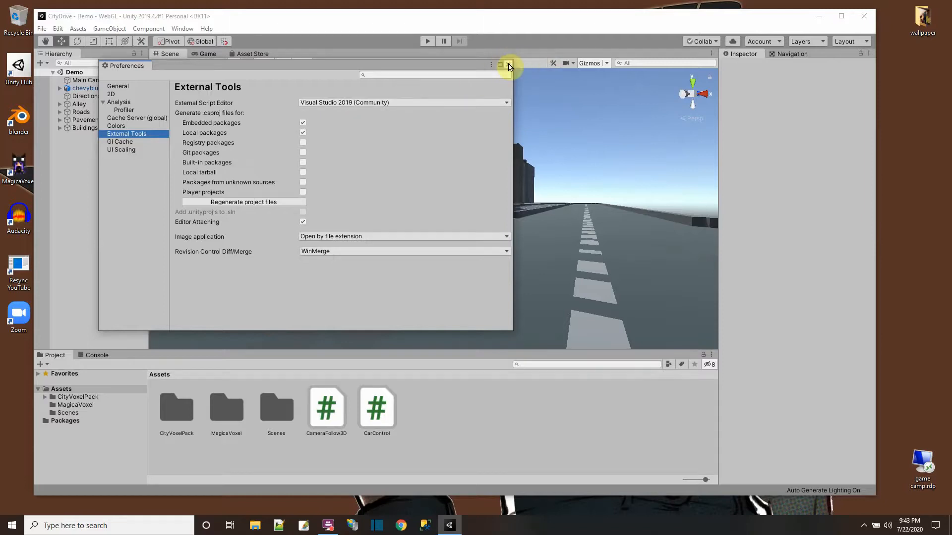
{"action": "left_click", "coordinate": [509, 65]}
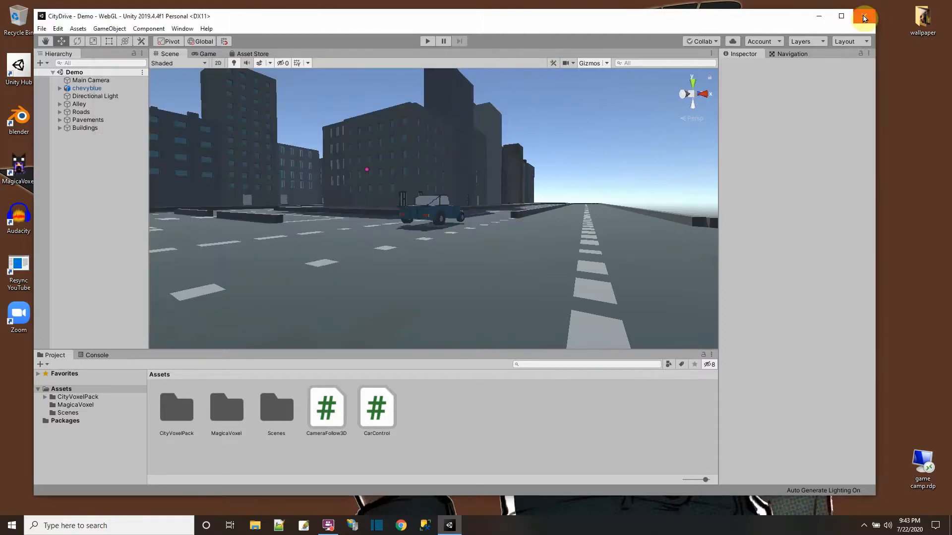
Open CameraFollow3D.cs in Visual Studio 2019, then view Omarvision's Tutorials page.
{"action": "left_click", "coordinate": [327, 408]}
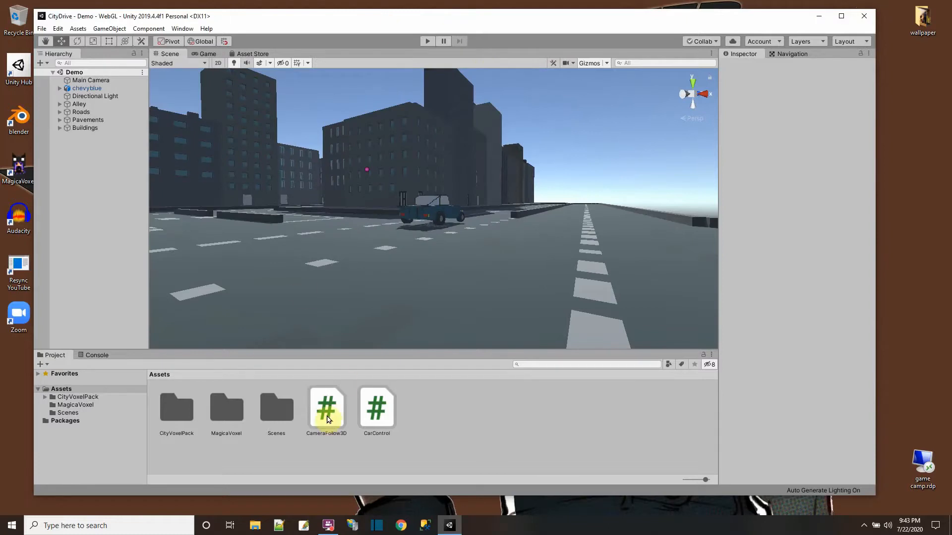
{"action": "double_click", "coordinate": [326, 408]}
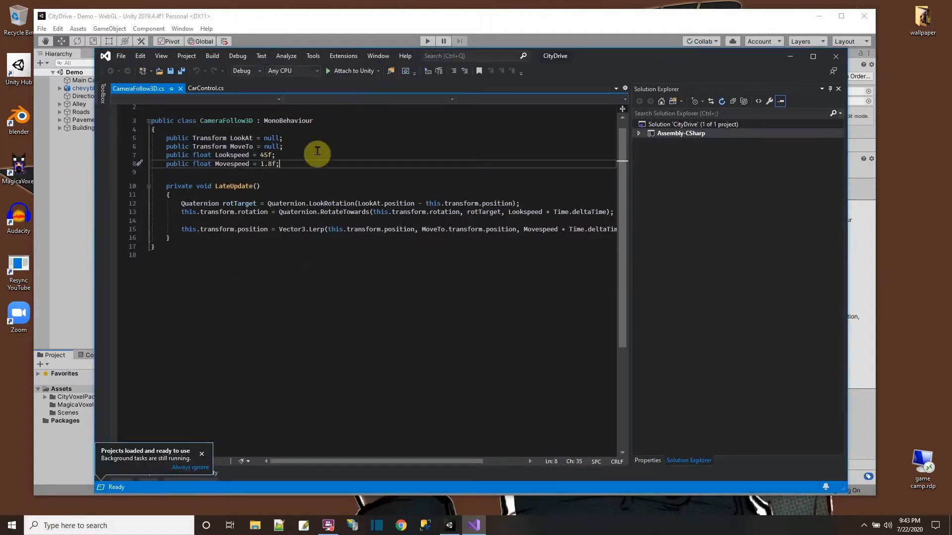
{"action": "mouse_move", "coordinate": [376, 71]}
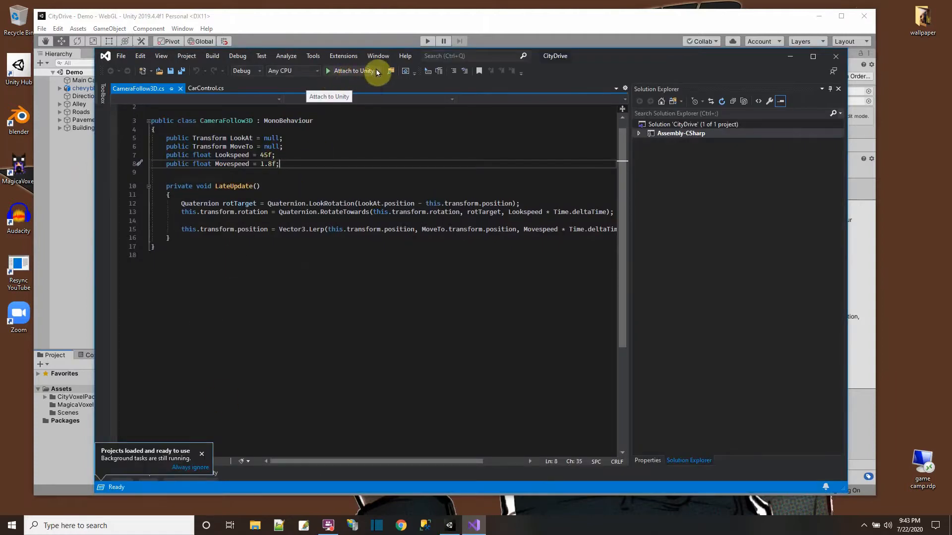
{"action": "left_click", "coordinate": [377, 70]}
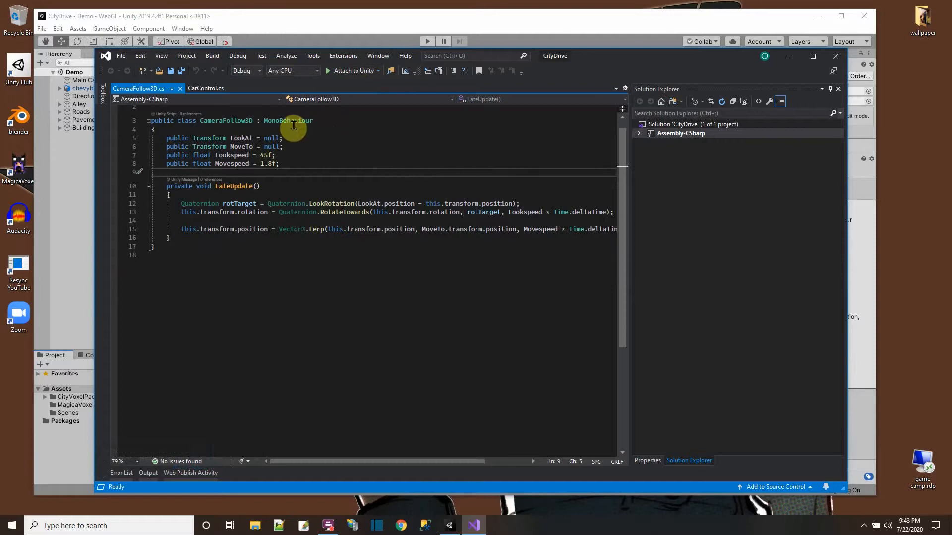
{"action": "mouse_move", "coordinate": [289, 120]}
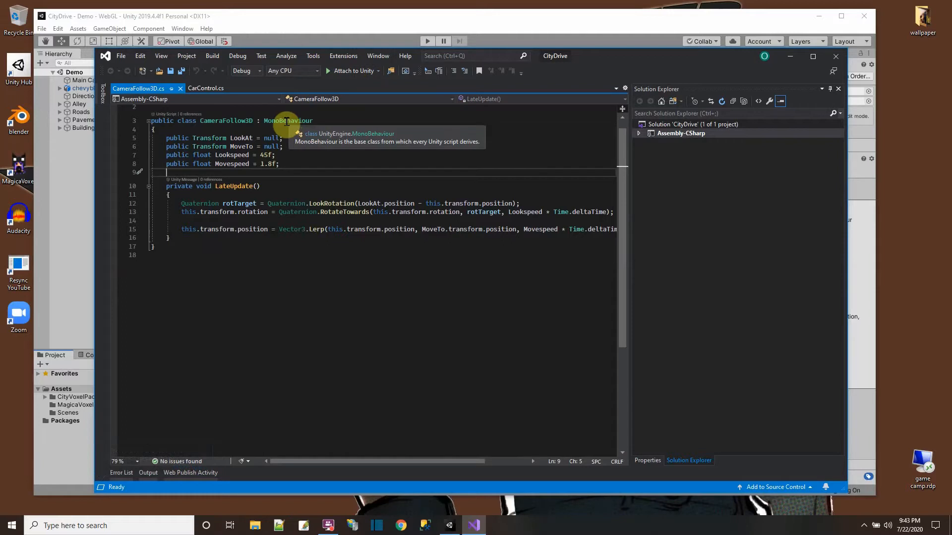
{"action": "mouse_move", "coordinate": [225, 186]}
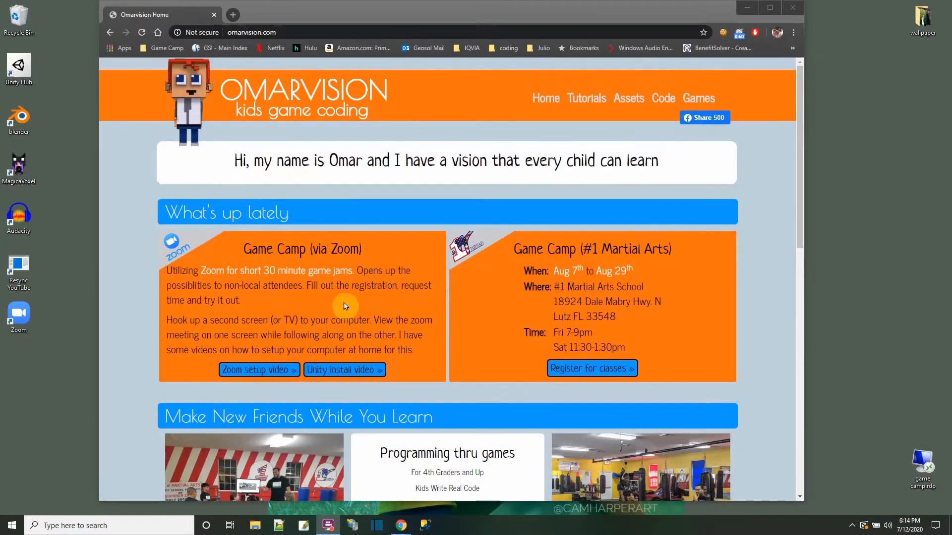
{"action": "left_click", "coordinate": [586, 97]}
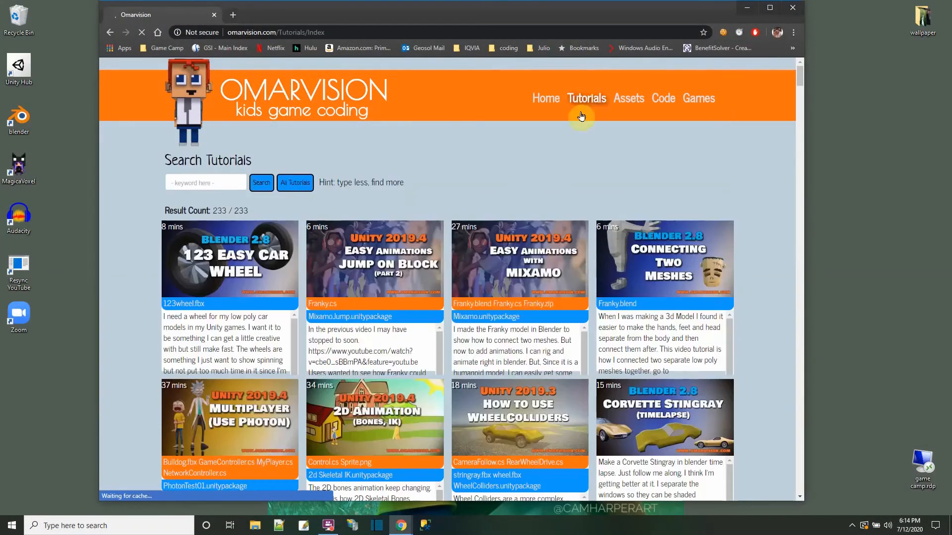